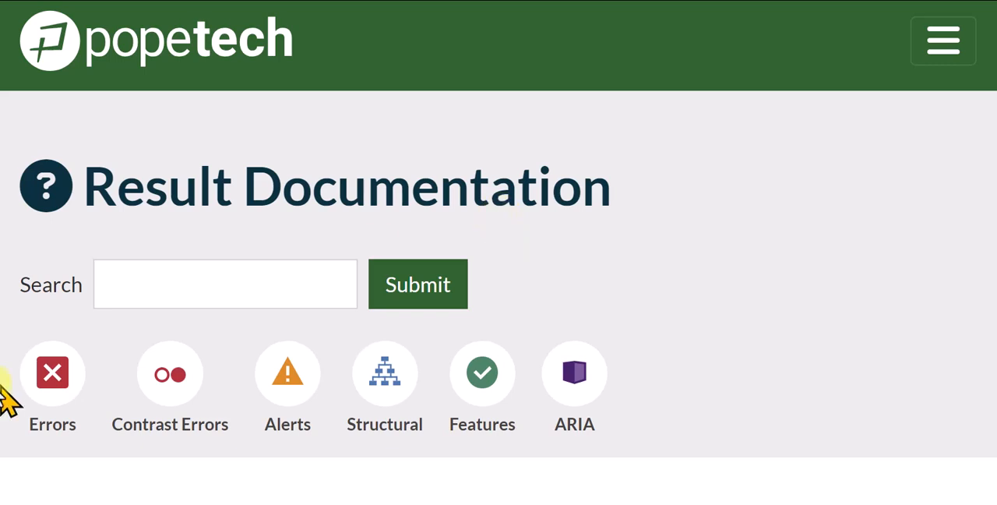
{"action": "mouse_move", "coordinate": [659, 382]}
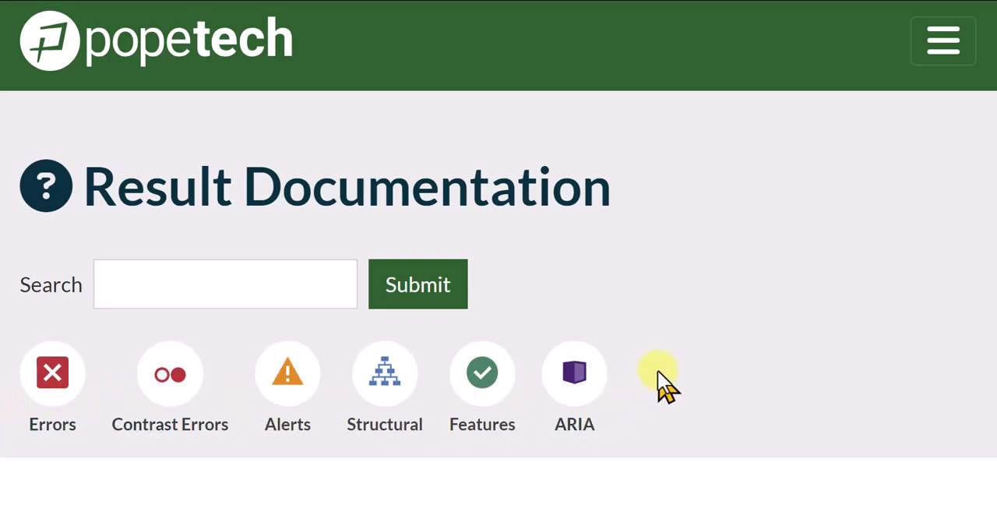
{"action": "mouse_move", "coordinate": [384, 378]}
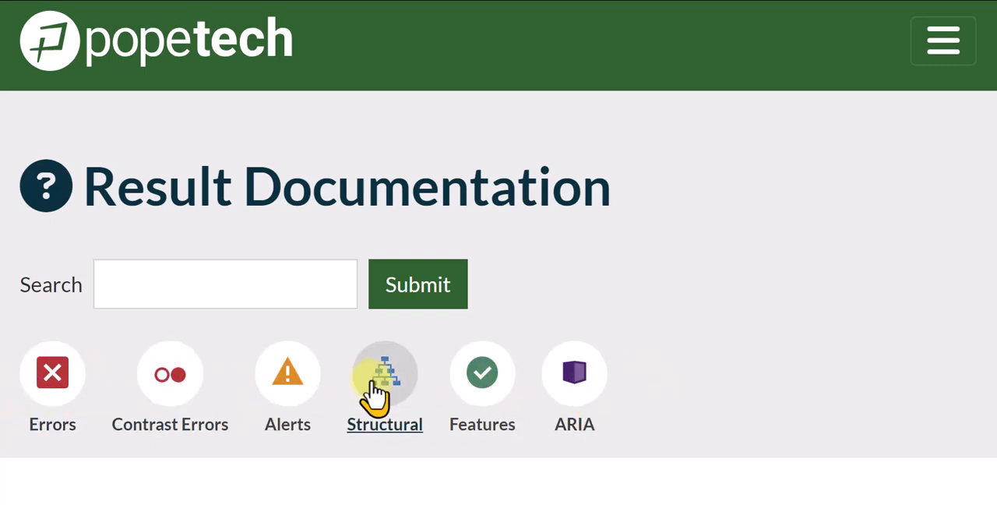
{"action": "mouse_move", "coordinate": [728, 226]}
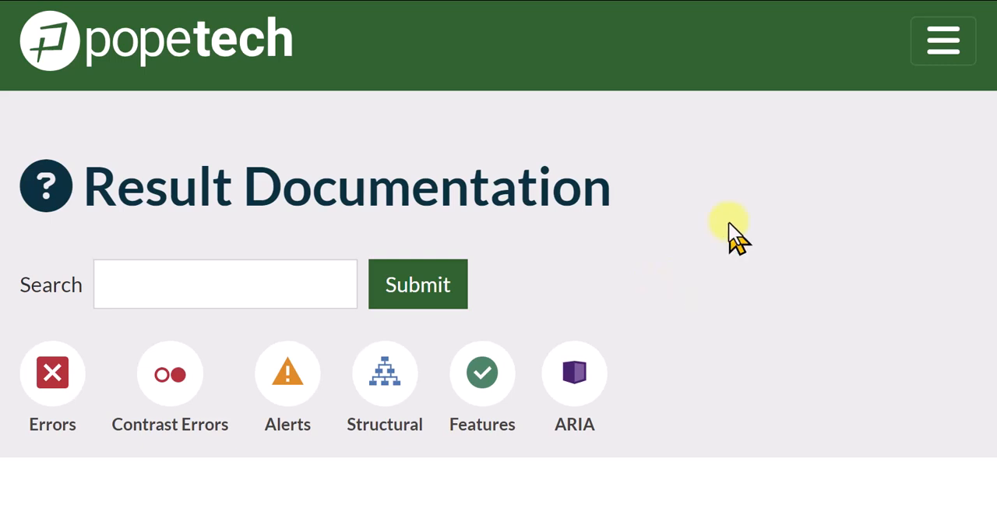
{"action": "mouse_move", "coordinate": [292, 113]}
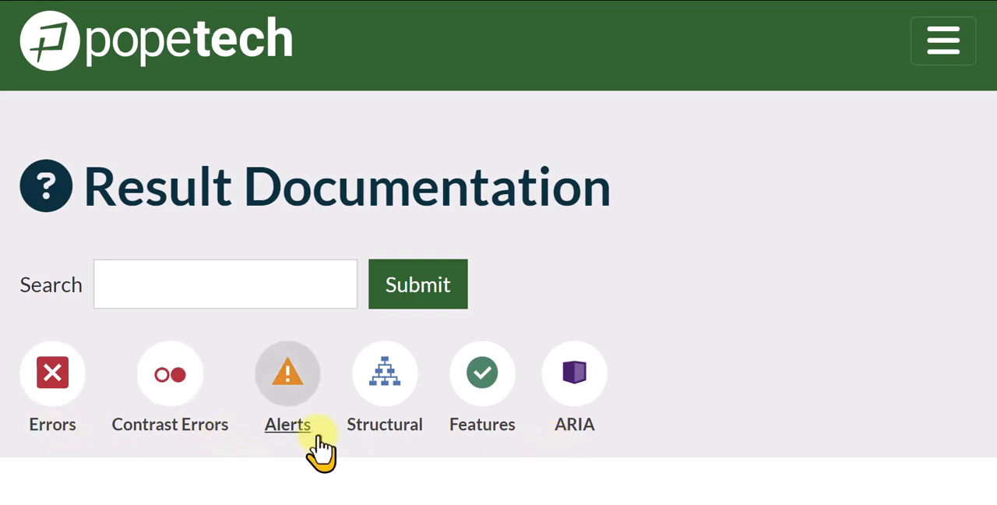
{"action": "mouse_move", "coordinate": [615, 460]}
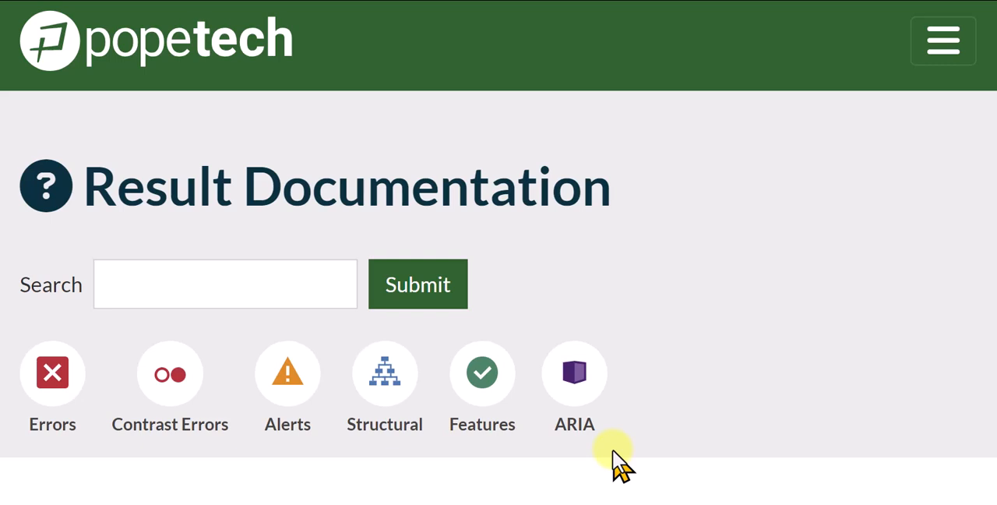
{"action": "mouse_move", "coordinate": [20, 436]}
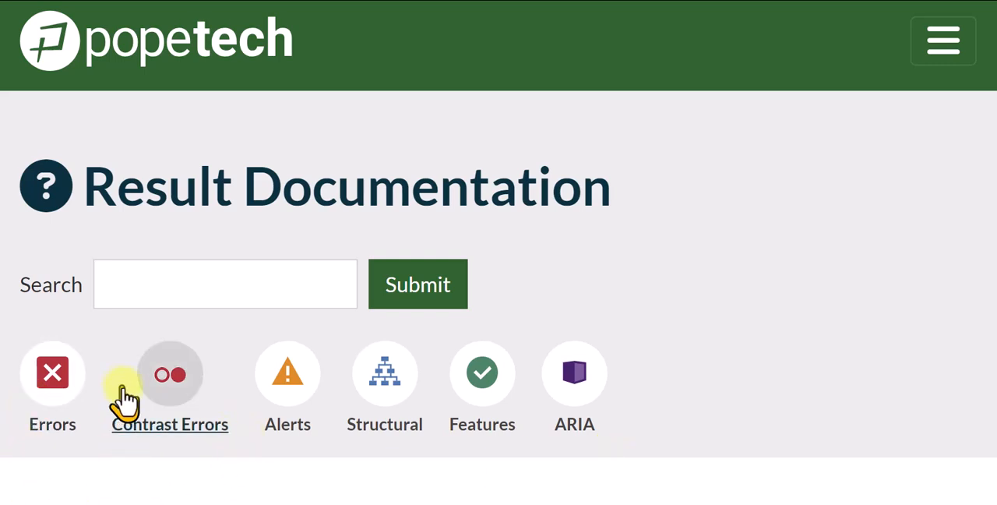
{"action": "mouse_move", "coordinate": [244, 491]}
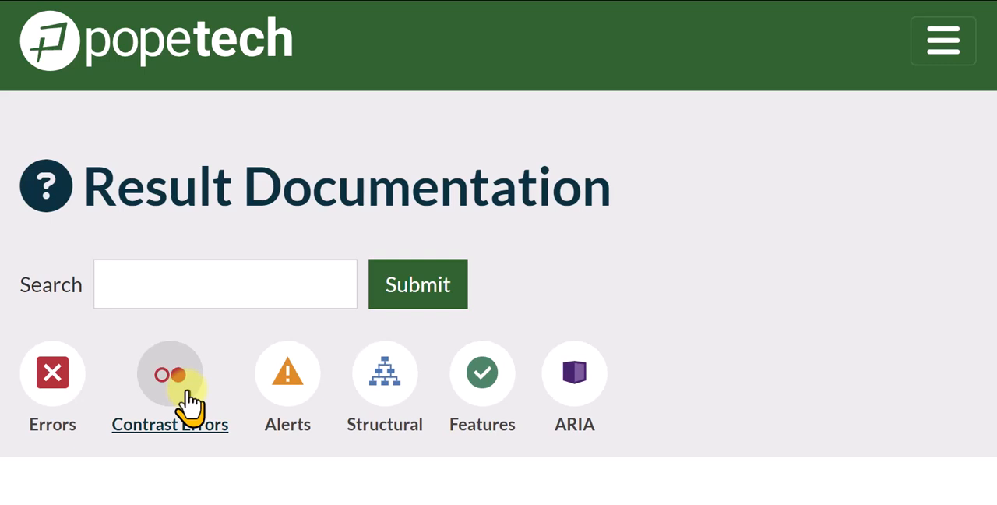
{"action": "mouse_move", "coordinate": [393, 377]}
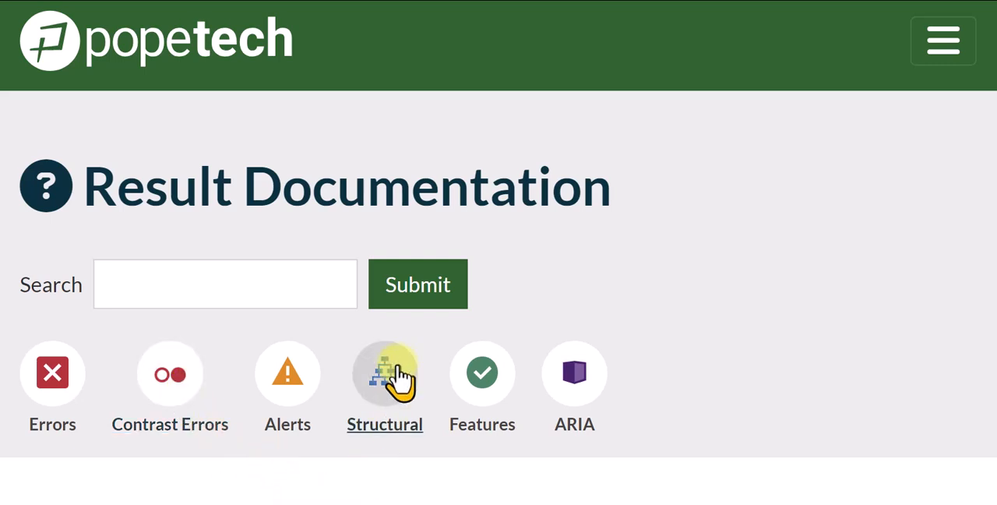
{"action": "mouse_move", "coordinate": [436, 389]}
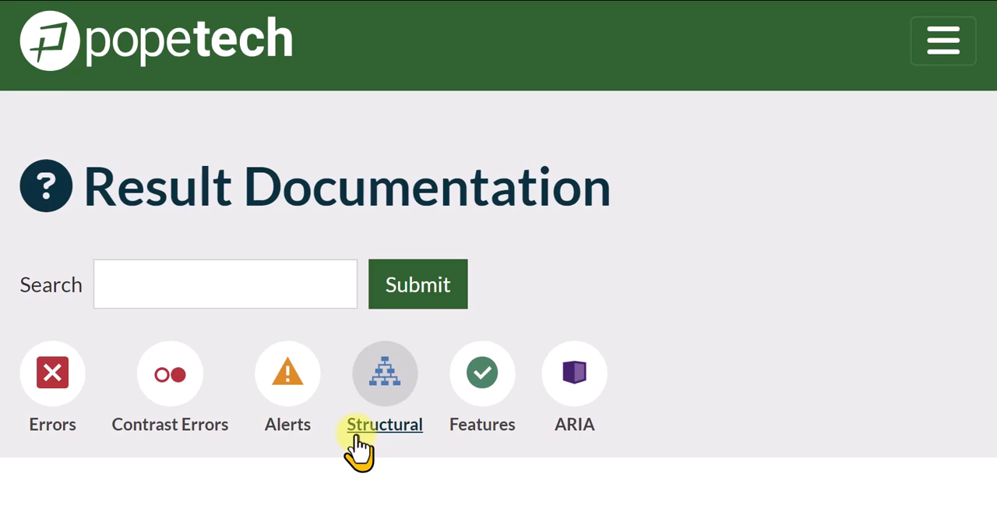
{"action": "mouse_move", "coordinate": [164, 460]}
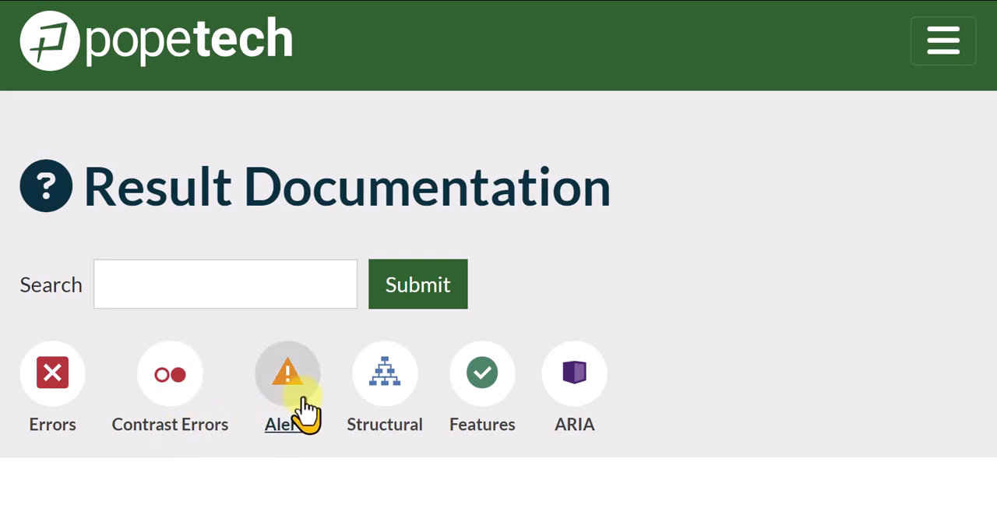
{"action": "mouse_move", "coordinate": [277, 444]}
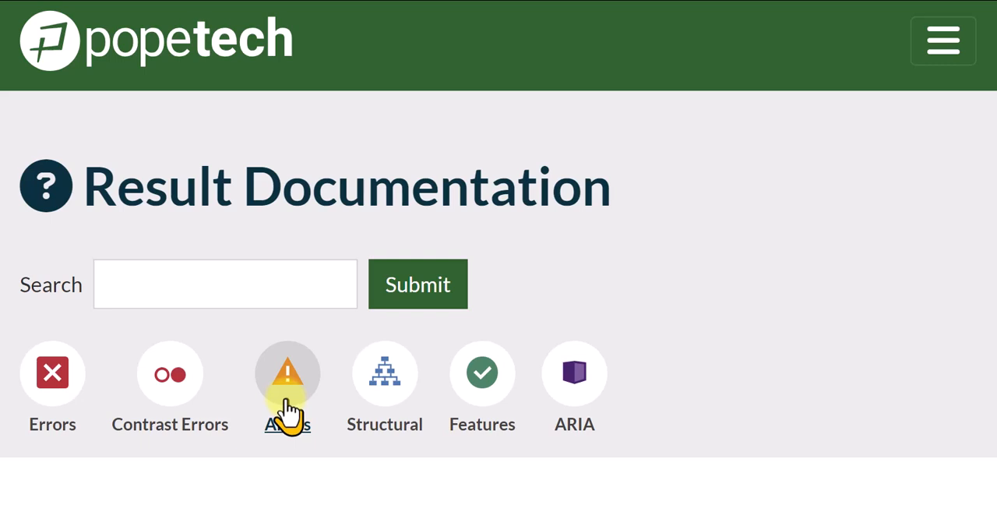
{"action": "mouse_move", "coordinate": [170, 448]}
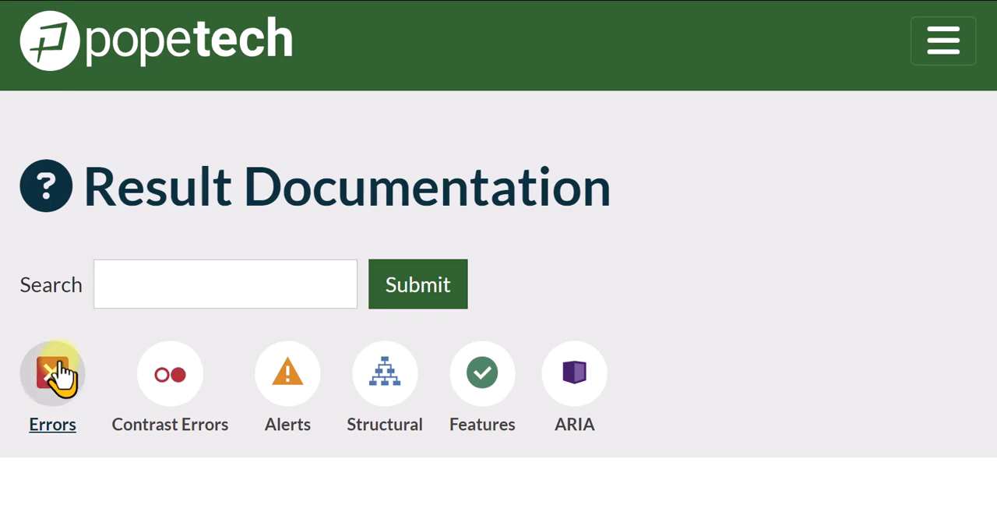
Show the Errors result types, browse the first page, then advance to the next page.
{"action": "left_click", "coordinate": [53, 372]}
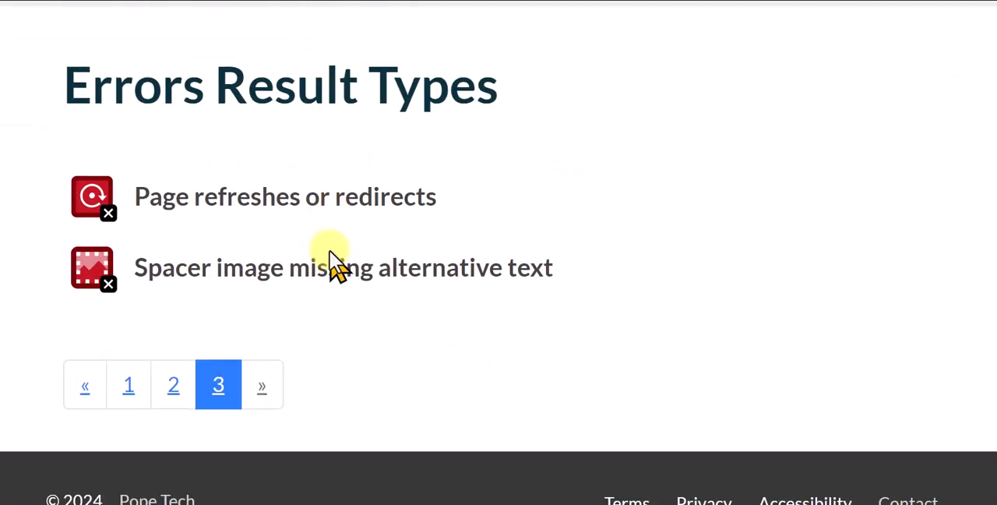
{"action": "left_click", "coordinate": [127, 385]}
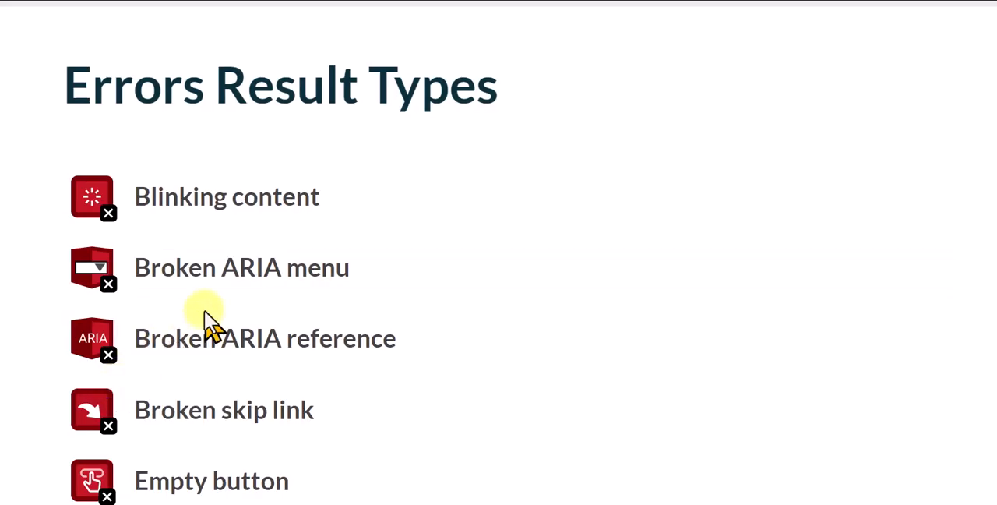
{"action": "scroll", "scroll_direction": "down", "scroll_amount": 3}
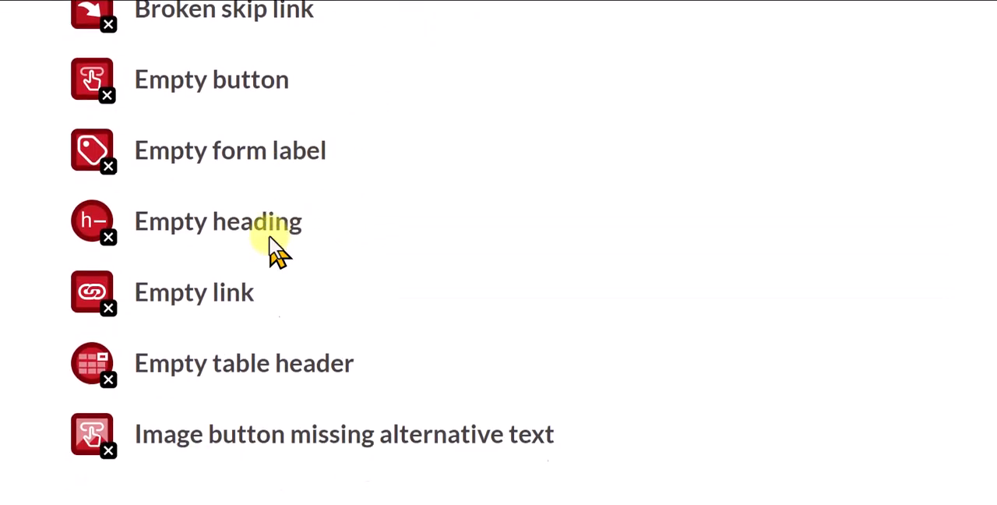
{"action": "scroll", "scroll_direction": "up", "scroll_amount": 3}
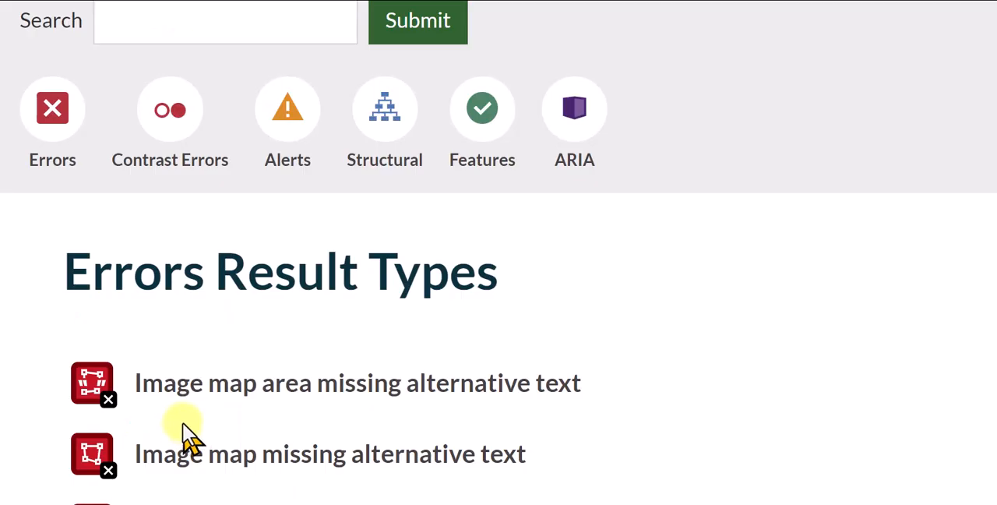
{"action": "scroll", "scroll_direction": "down", "scroll_amount": 3}
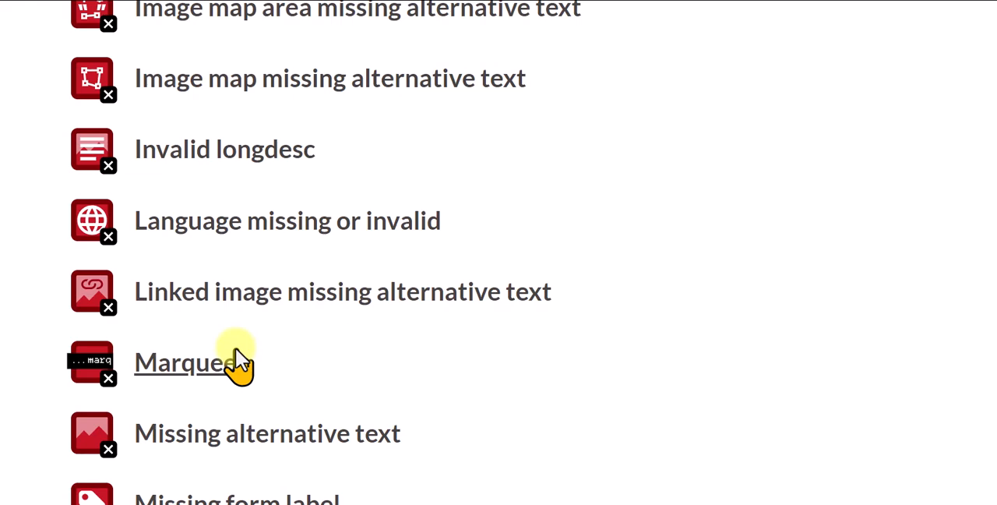
{"action": "scroll", "scroll_direction": "down", "scroll_amount": 3}
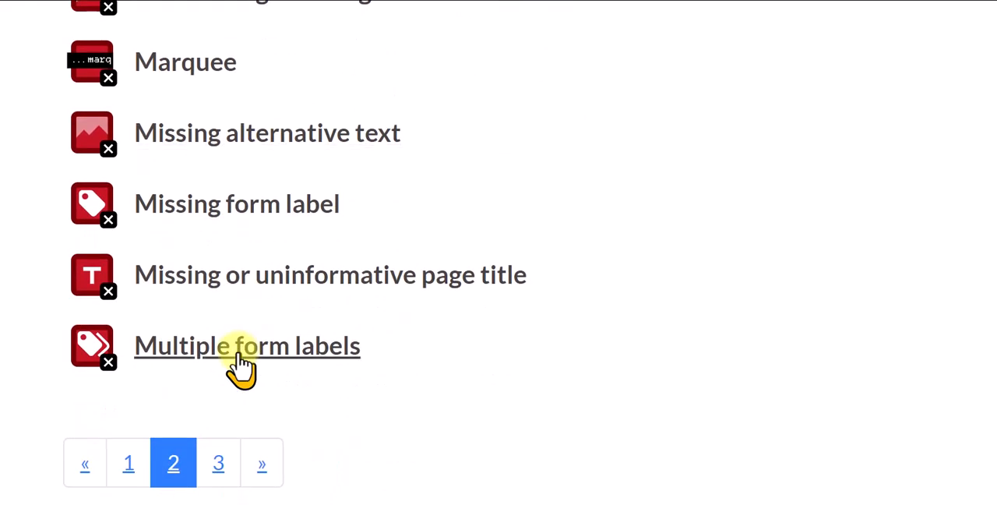
{"action": "left_click", "coordinate": [218, 463]}
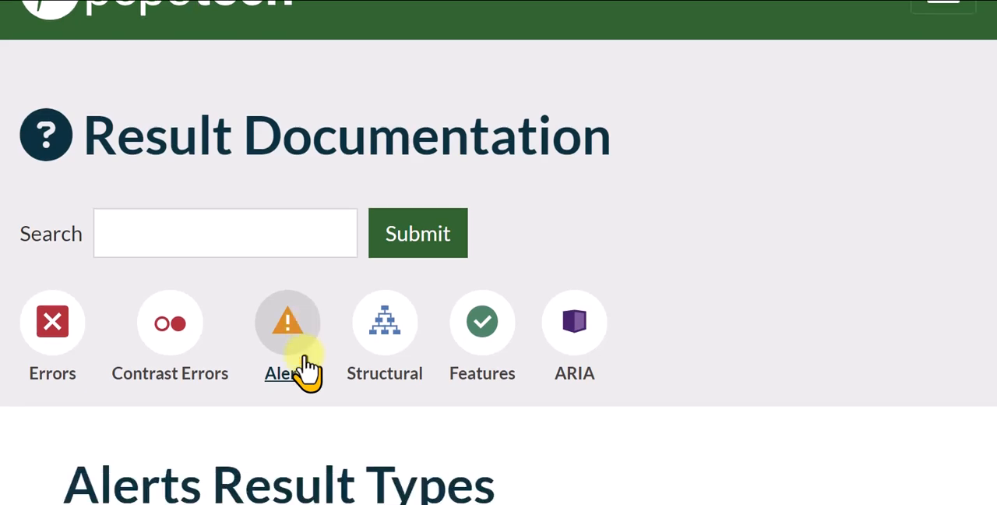
Scroll down the Alerts result types list to Possible table caption and the pagination.
{"action": "scroll", "scroll_direction": "down", "scroll_amount": 3}
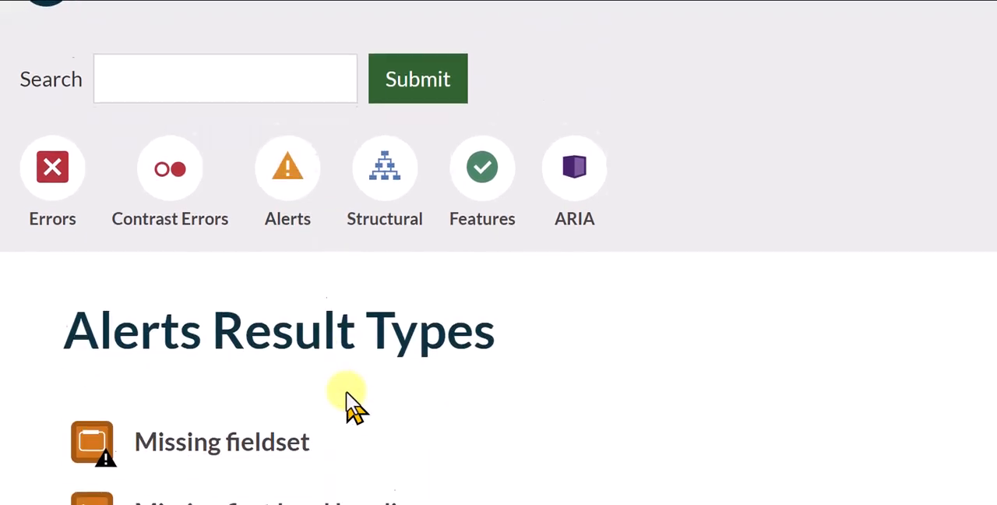
{"action": "scroll", "scroll_direction": "down", "scroll_amount": 3}
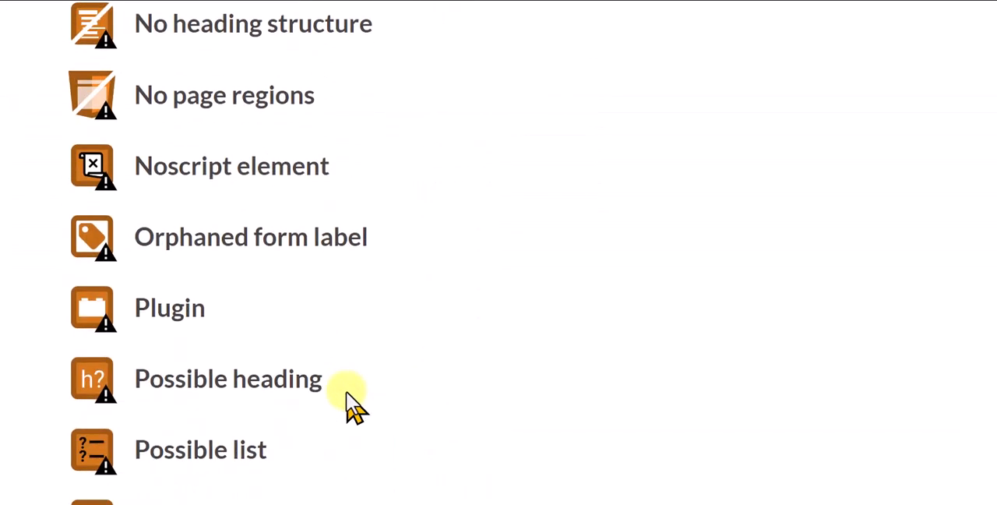
{"action": "scroll", "scroll_direction": "down", "scroll_amount": 3}
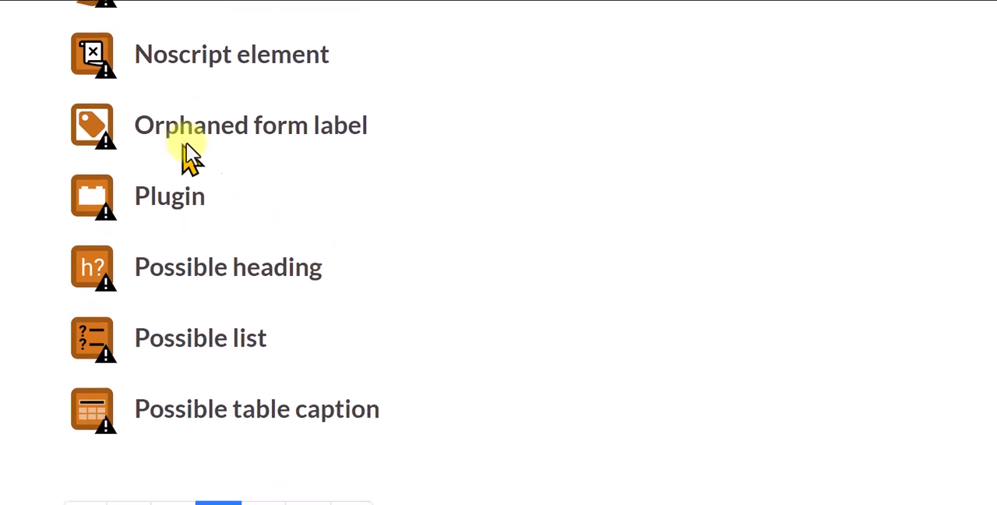
{"action": "mouse_move", "coordinate": [326, 222]}
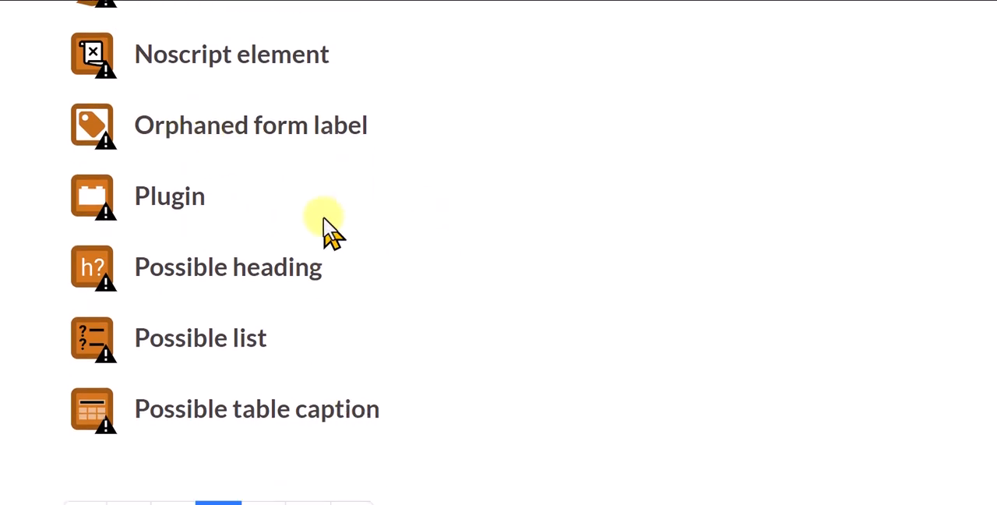
{"action": "scroll", "scroll_direction": "down", "scroll_amount": 3}
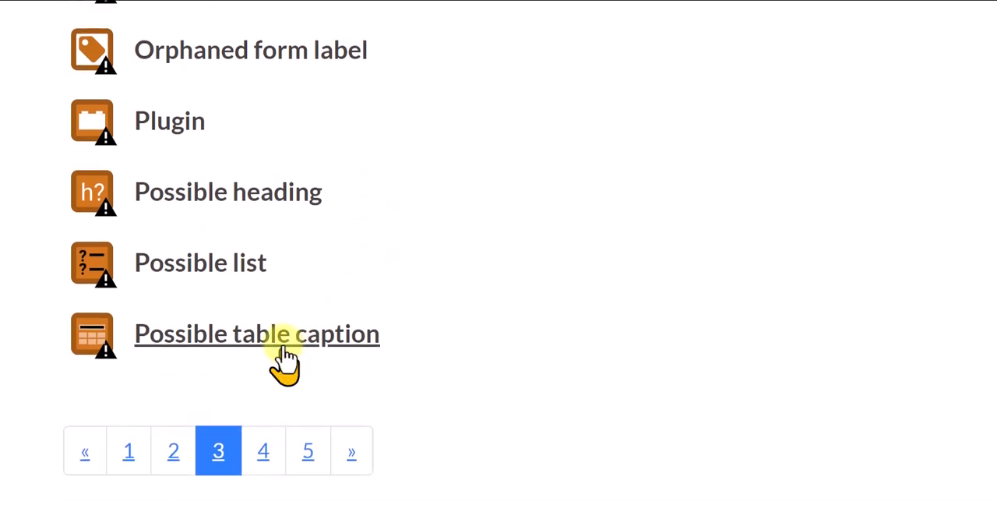
{"action": "mouse_move", "coordinate": [276, 390]}
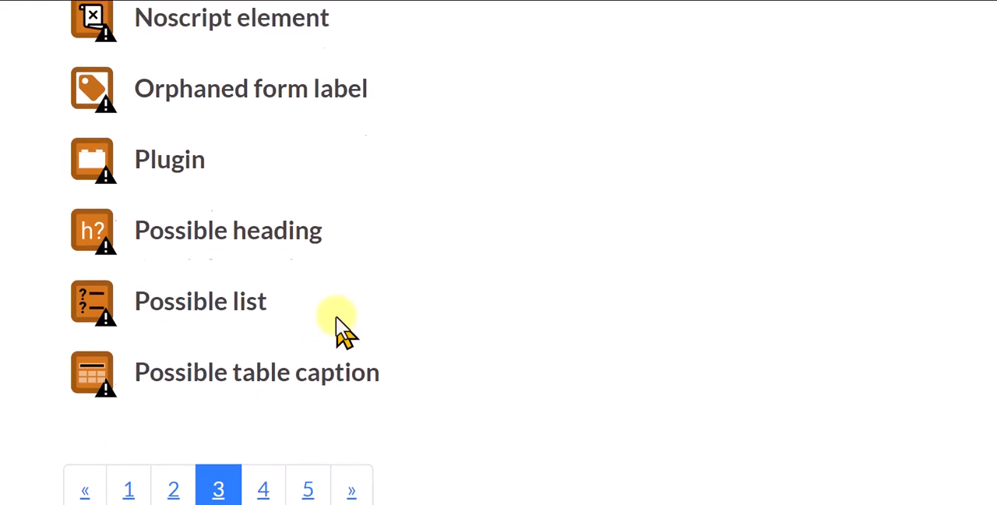
Scroll to the page top and reopen the Alerts list at Missing fieldset.
{"action": "scroll", "scroll_direction": "up", "scroll_amount": 3}
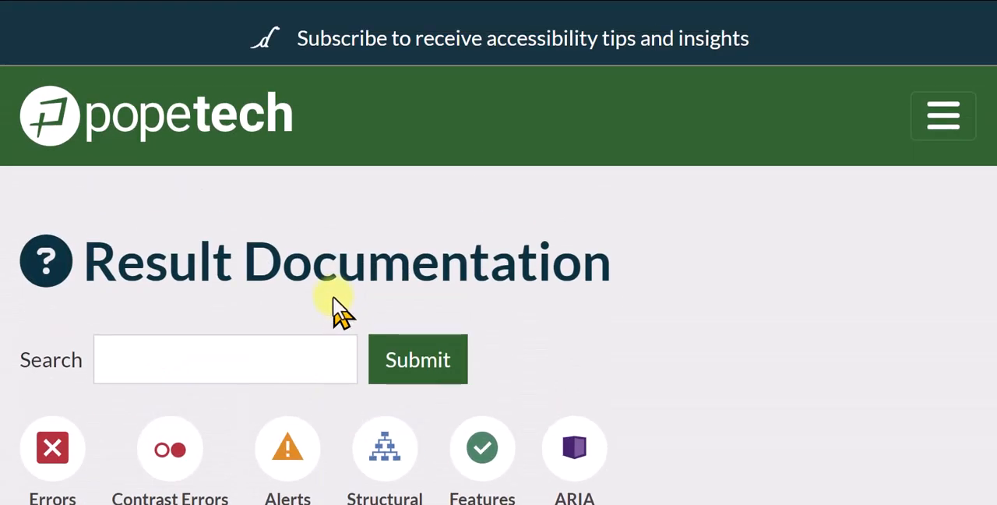
{"action": "mouse_move", "coordinate": [269, 125]}
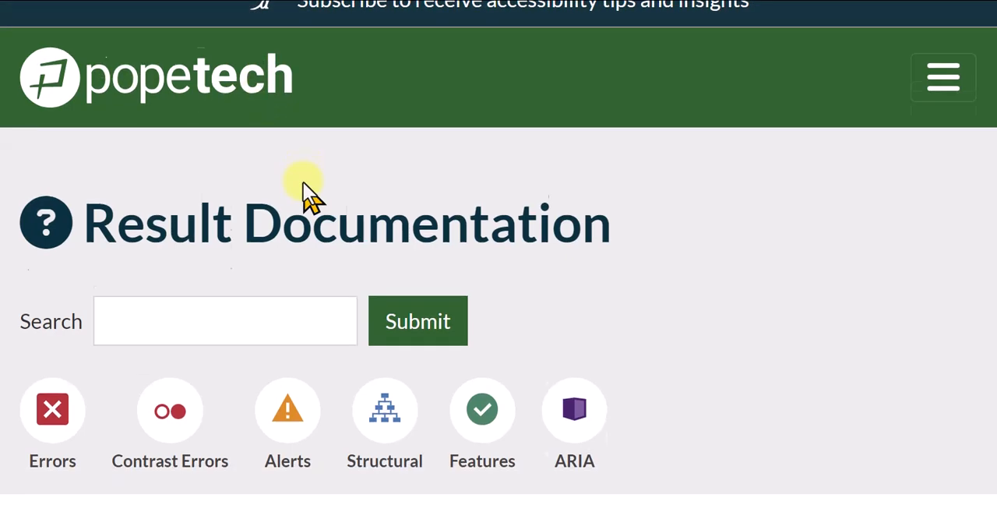
{"action": "left_click", "coordinate": [287, 409]}
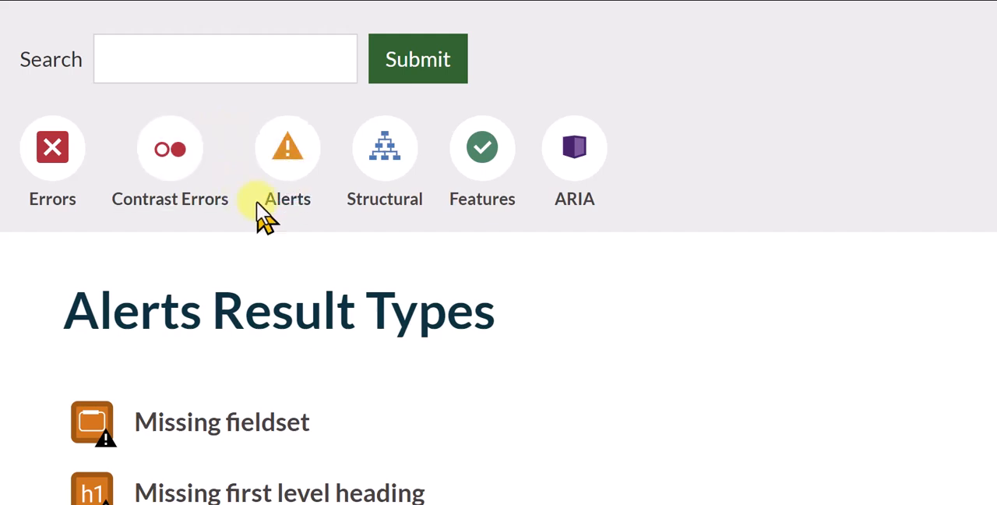
{"action": "mouse_move", "coordinate": [576, 327]}
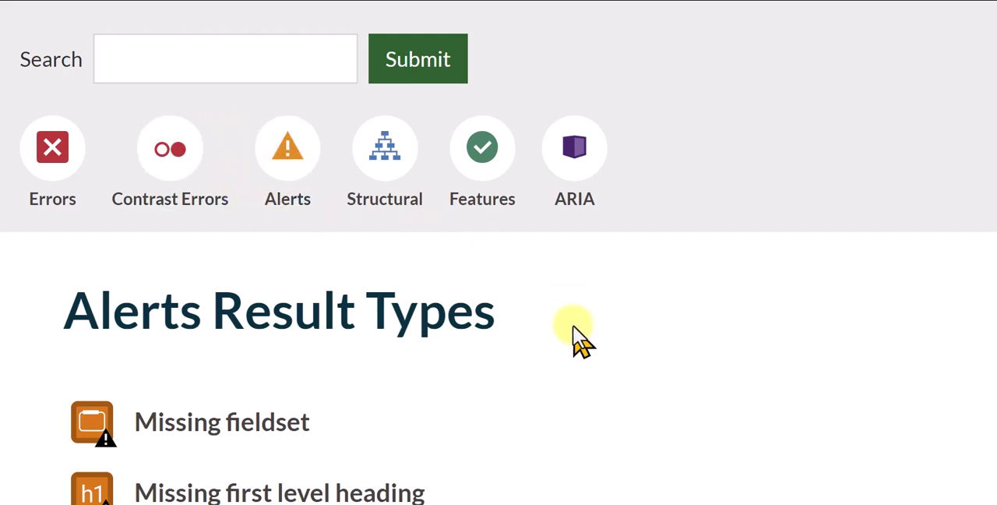